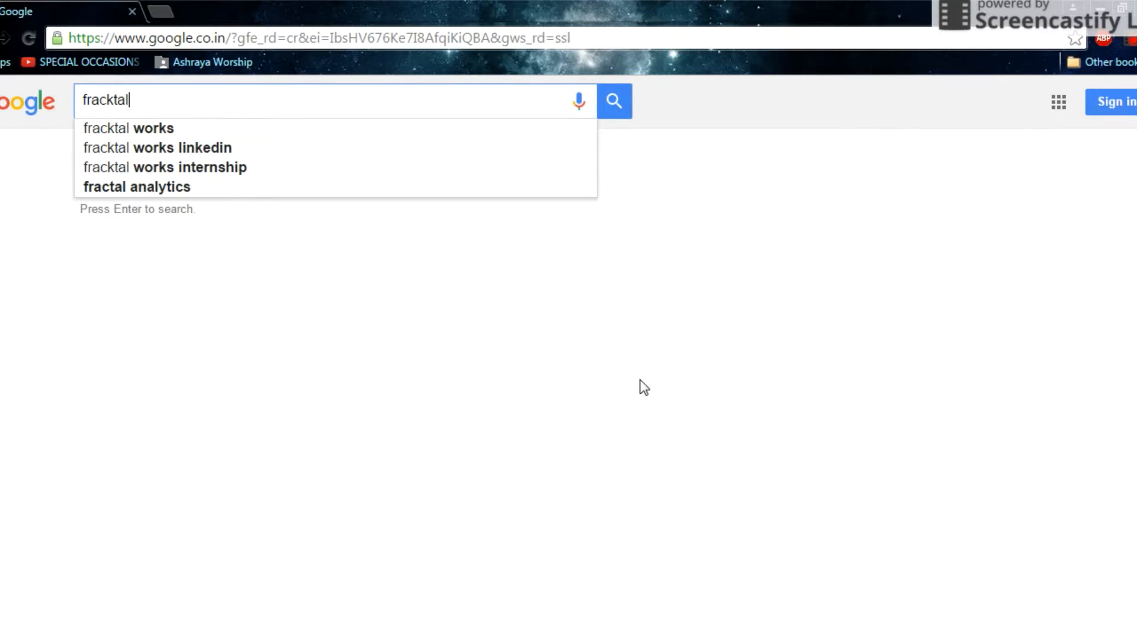
Run the Google search for 'fracktal'
click(129, 129)
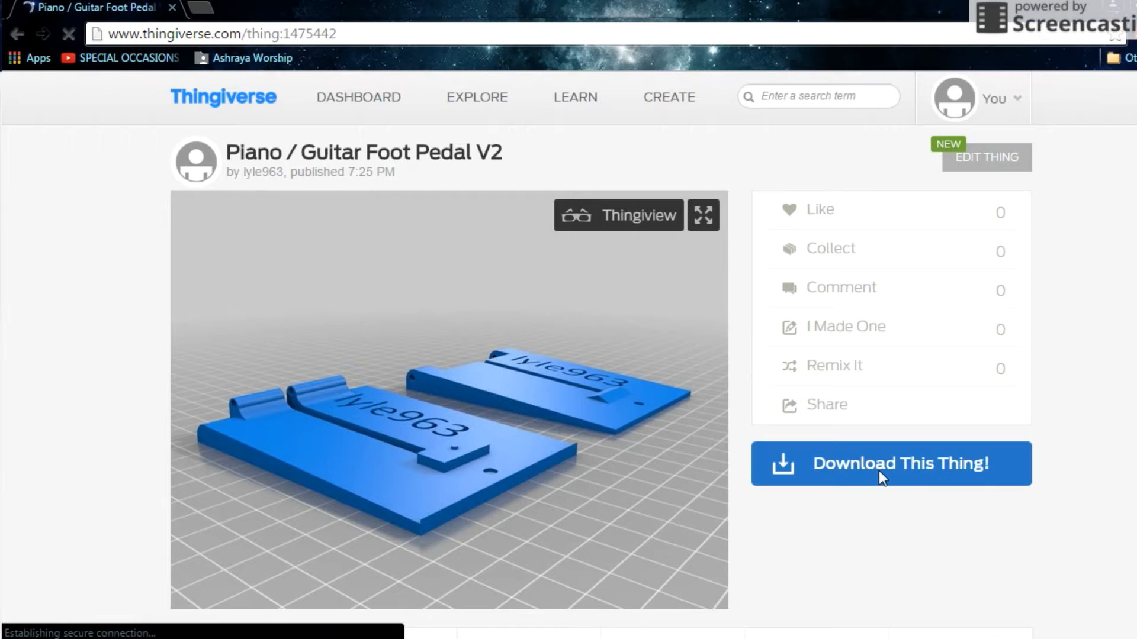
Download the Piano / Guitar Foot Pedal V2 files from Thingiverse as a zip archive
click(889, 463)
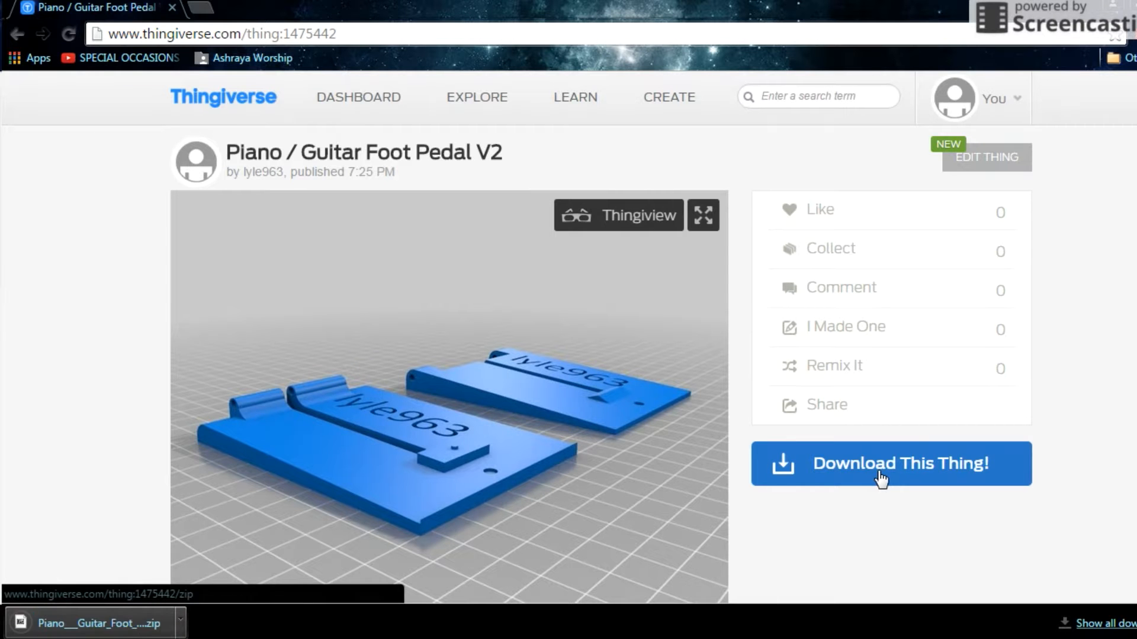